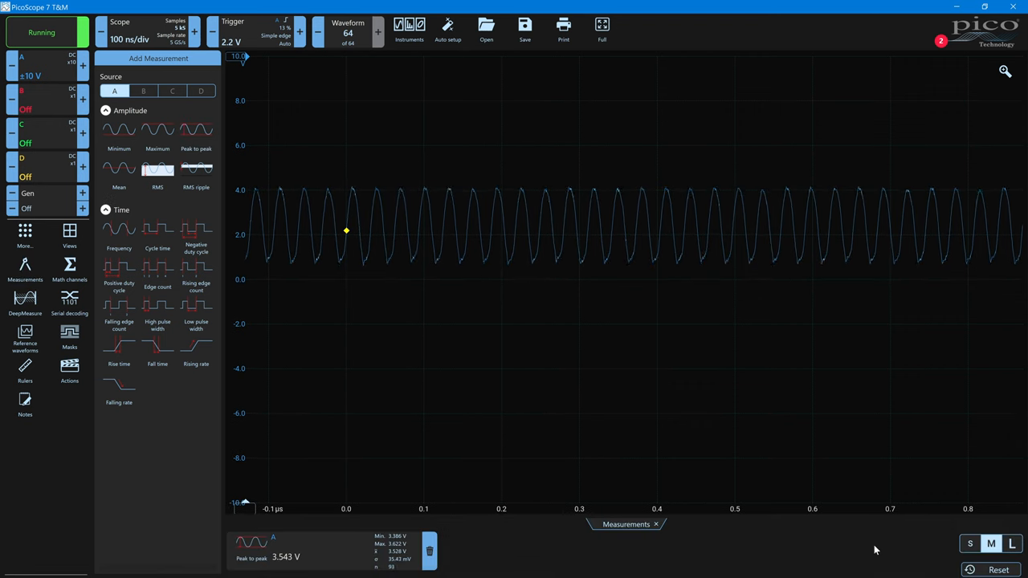
Step: Show channel A's peak-to-peak reading (about 3.465 V) at size L and close the measurement picker
{"action": "left_click", "coordinate": [1012, 500]}
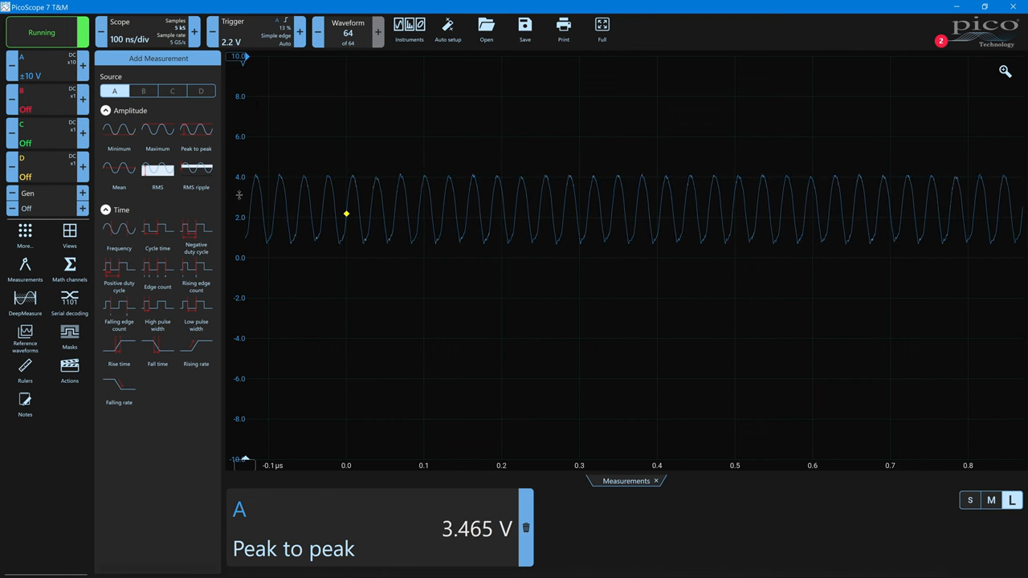
{"action": "left_click", "coordinate": [25, 351]}
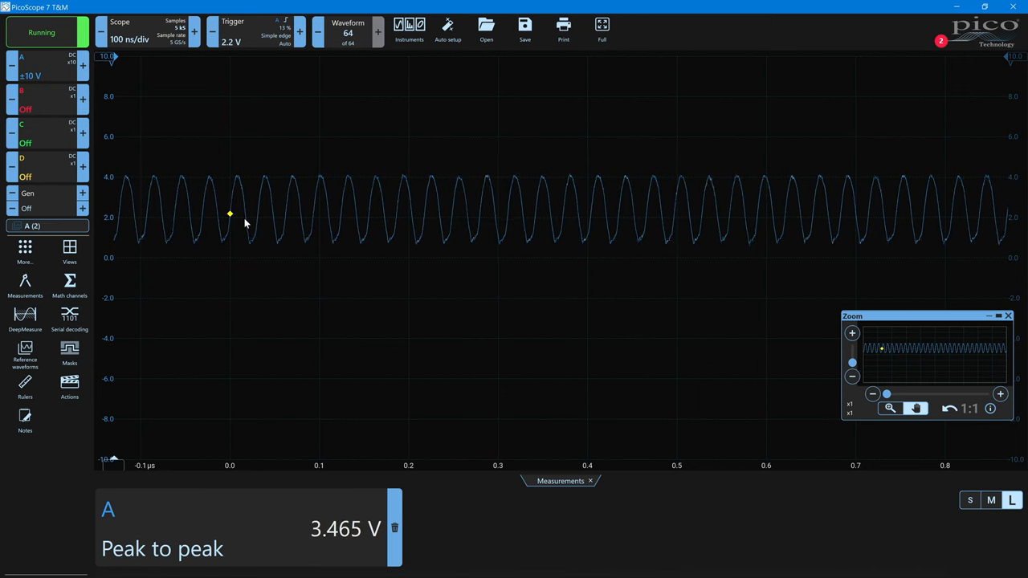
Step: Change the channel A trigger type to Runt, triggering between about 1.97 V and 1.35 V
{"action": "left_click", "coordinate": [233, 32]}
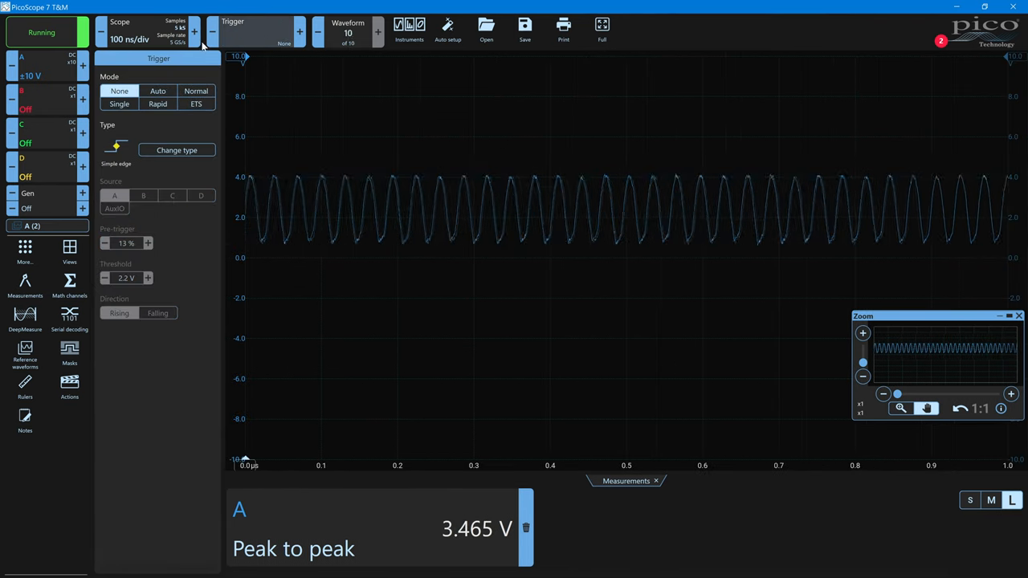
{"action": "left_click", "coordinate": [177, 150]}
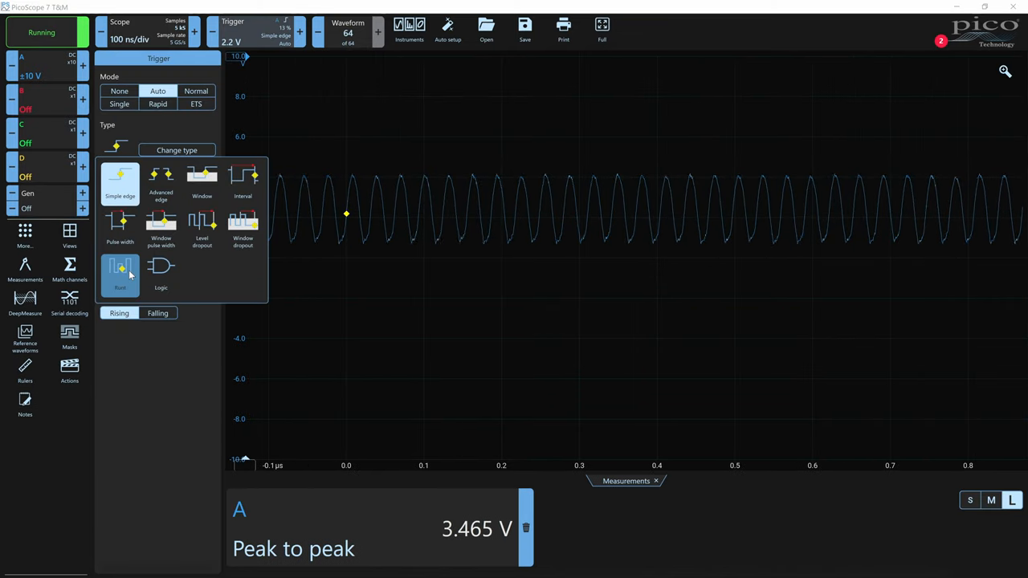
{"action": "left_click", "coordinate": [120, 273]}
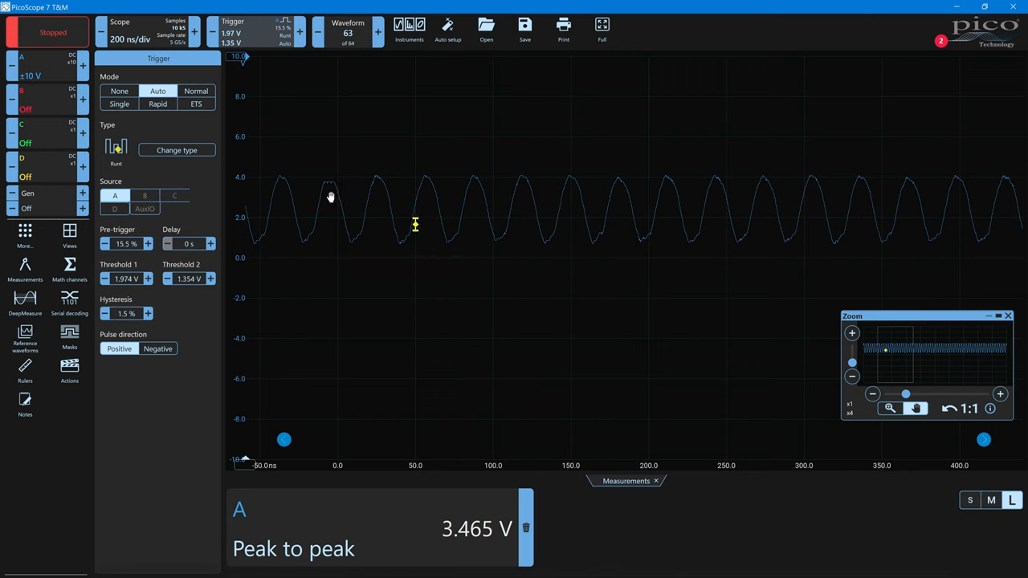
{"action": "mouse_move", "coordinate": [258, 70]}
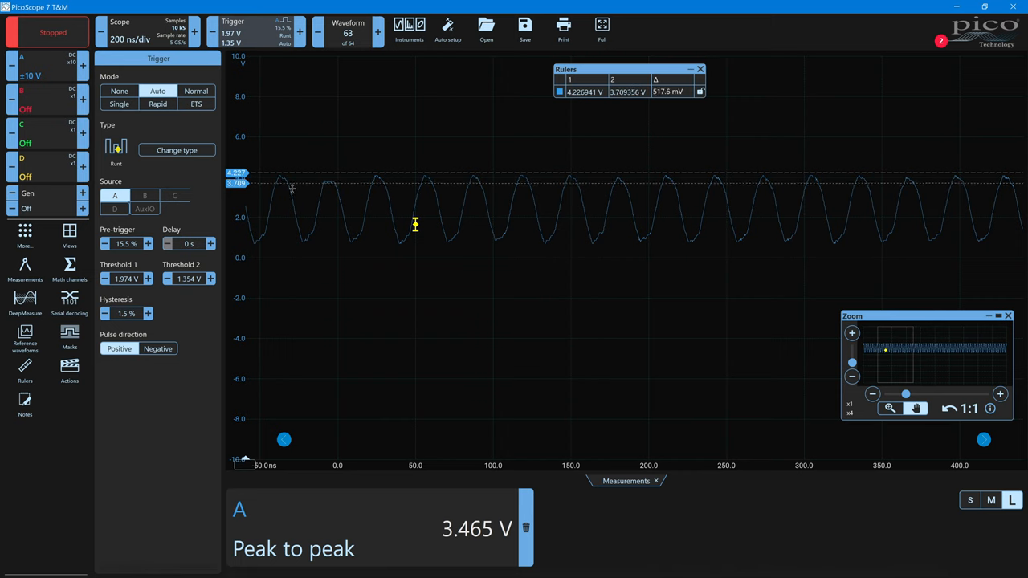
{"action": "mouse_move", "coordinate": [361, 227]}
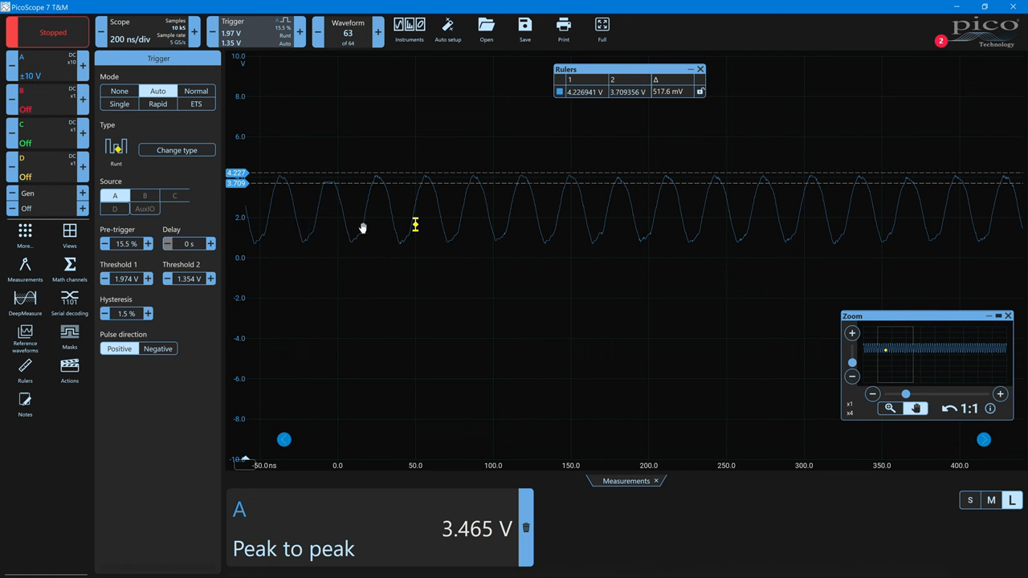
{"action": "mouse_move", "coordinate": [328, 209]}
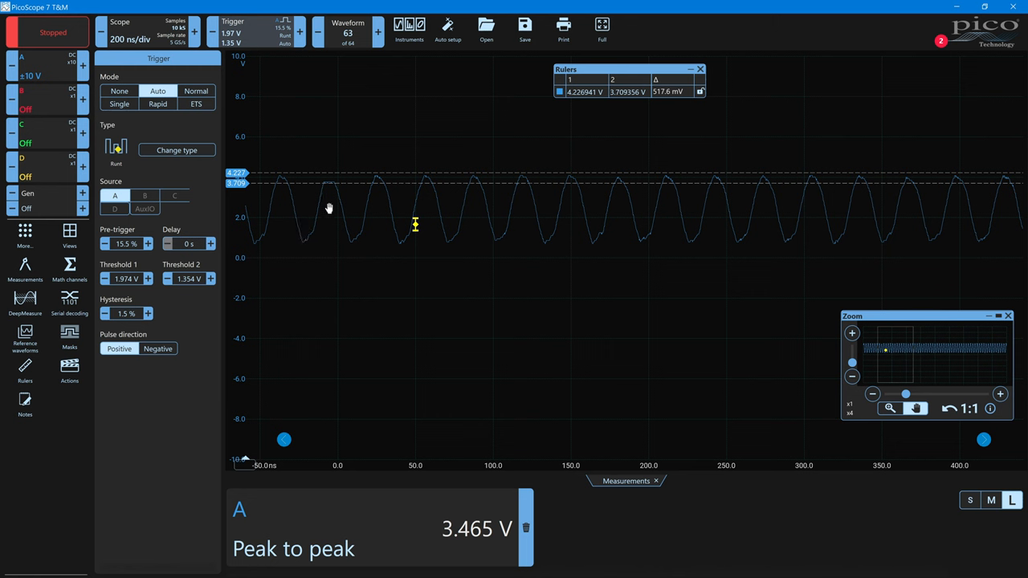